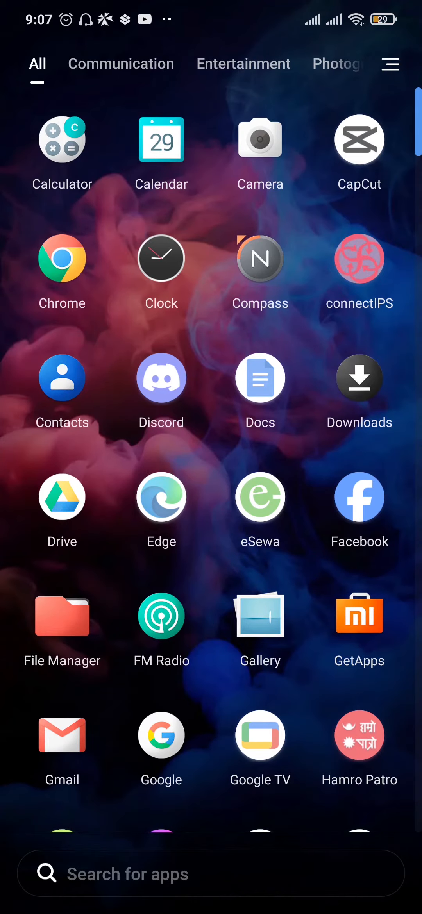
- Filter the app drawer to the Communication category and scroll through its apps
{"action": "left_click", "coordinate": [120, 64]}
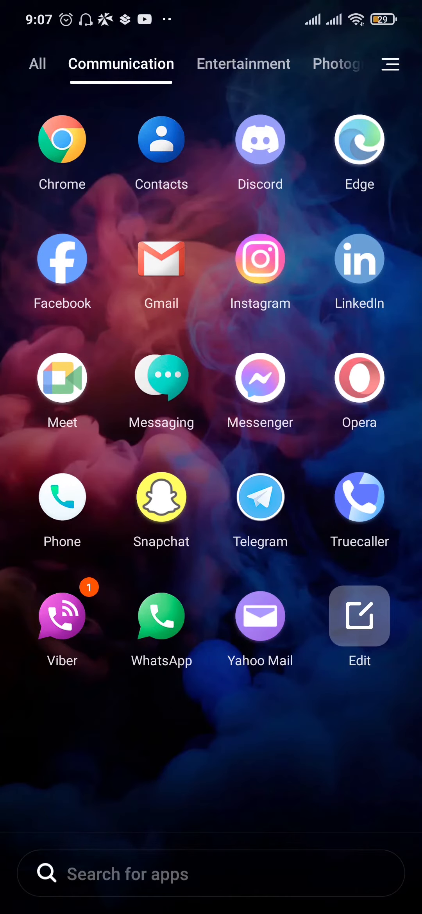
{"action": "scroll", "scroll_direction": "left", "scroll_amount": 3}
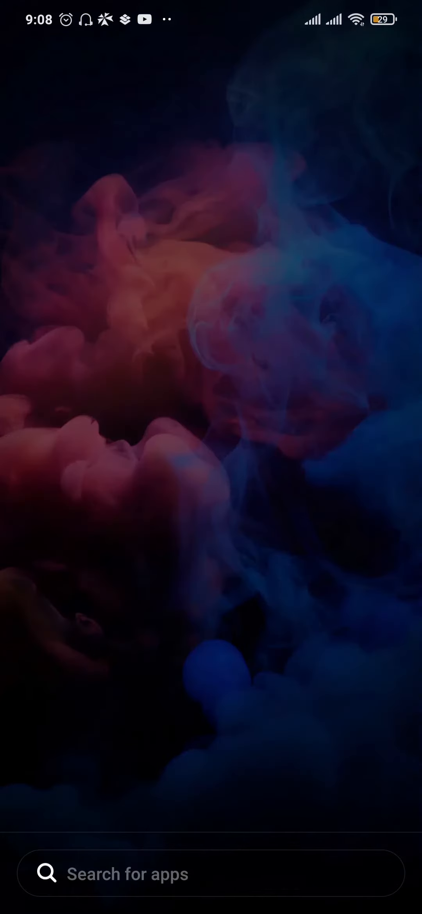
- Search the full app list for 'Pl' and launch Play Store from the local results
{"action": "left_click", "coordinate": [211, 874]}
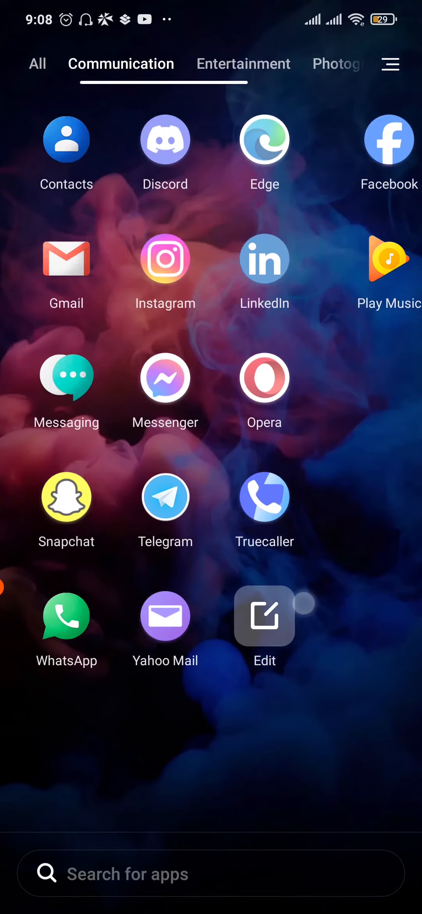
{"action": "left_click", "coordinate": [37, 64]}
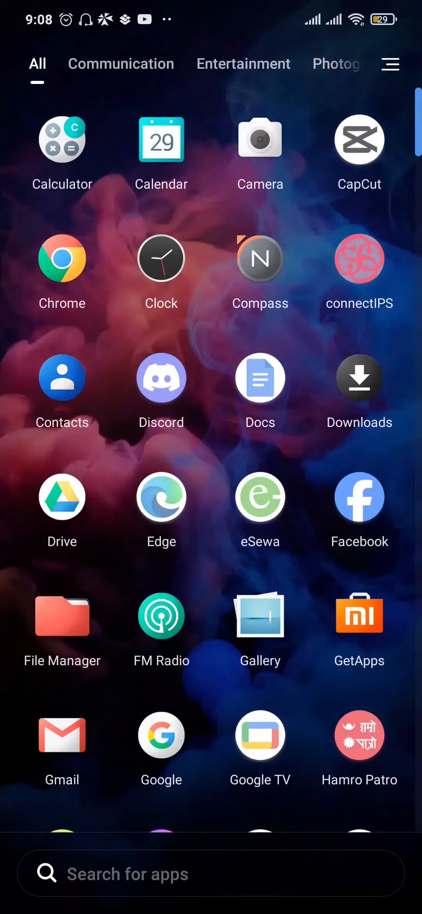
{"action": "type", "text": "Pl"}
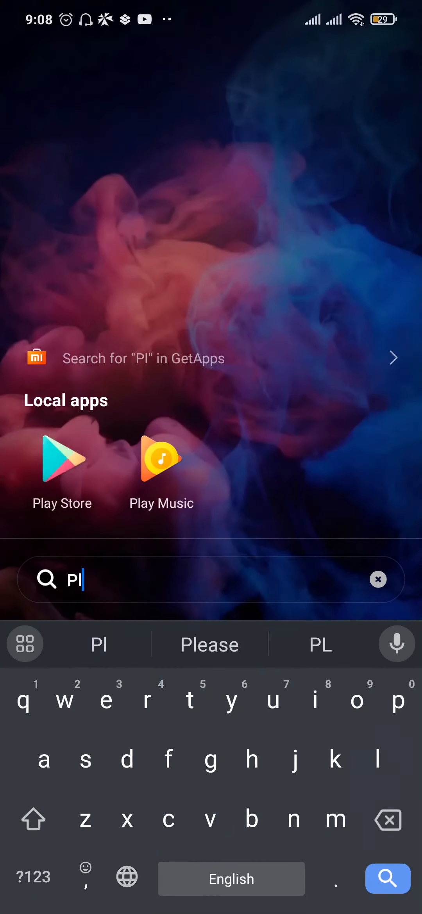
{"action": "left_click", "coordinate": [61, 459]}
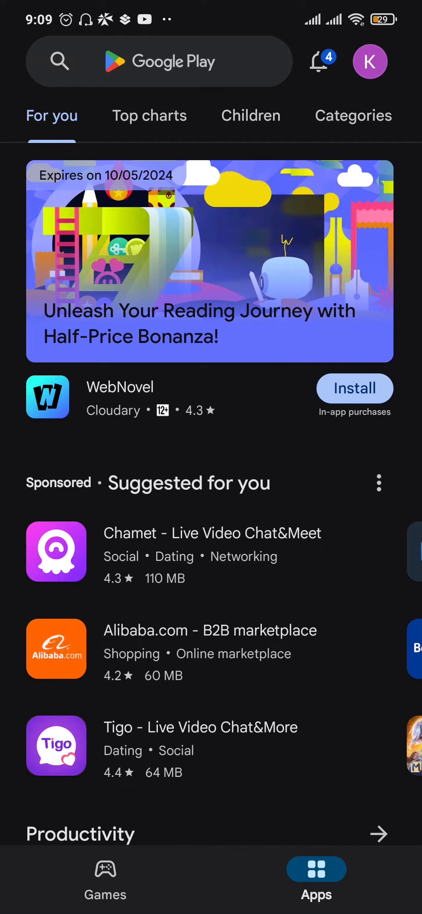
- Repeat the recent 'skrill' search in Google Play and confirm Skrill shows Open
{"action": "left_click", "coordinate": [159, 61]}
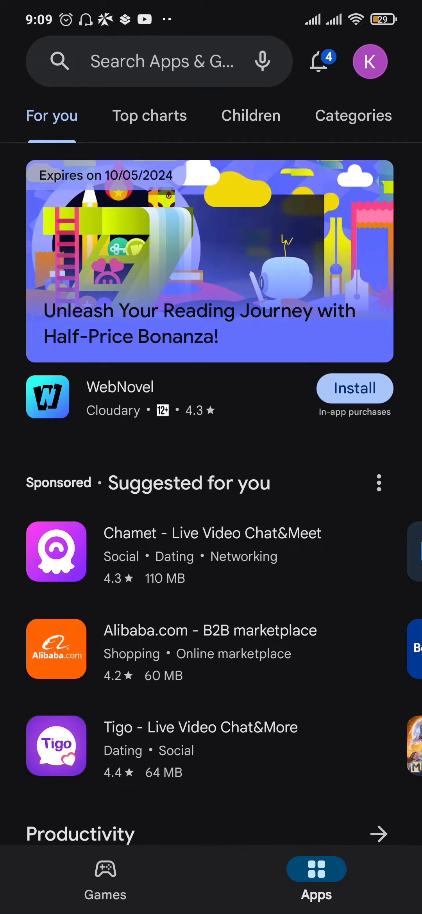
{"action": "left_click", "coordinate": [163, 61]}
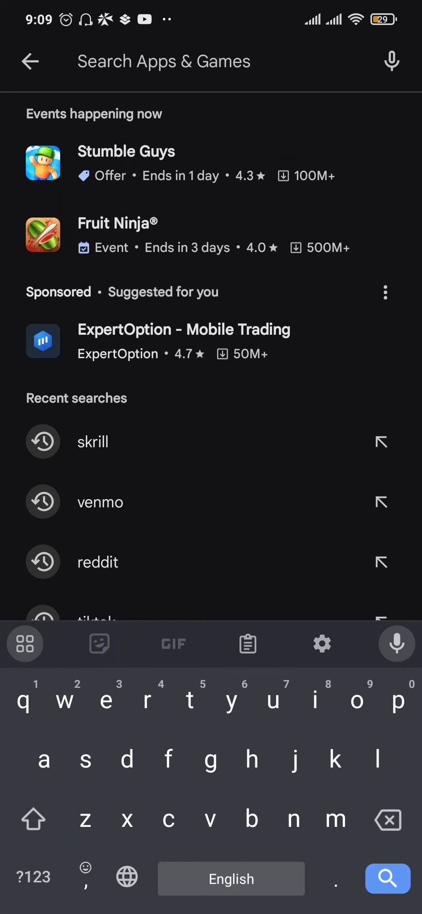
{"action": "left_click", "coordinate": [92, 441]}
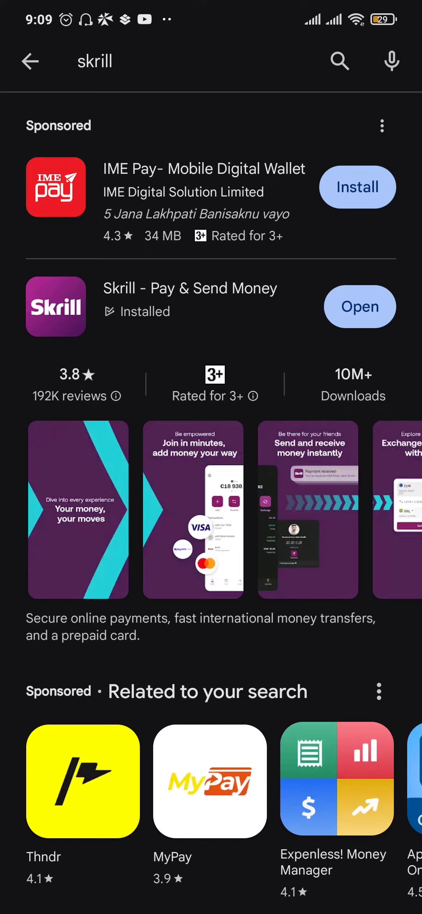
{"action": "left_click", "coordinate": [189, 307]}
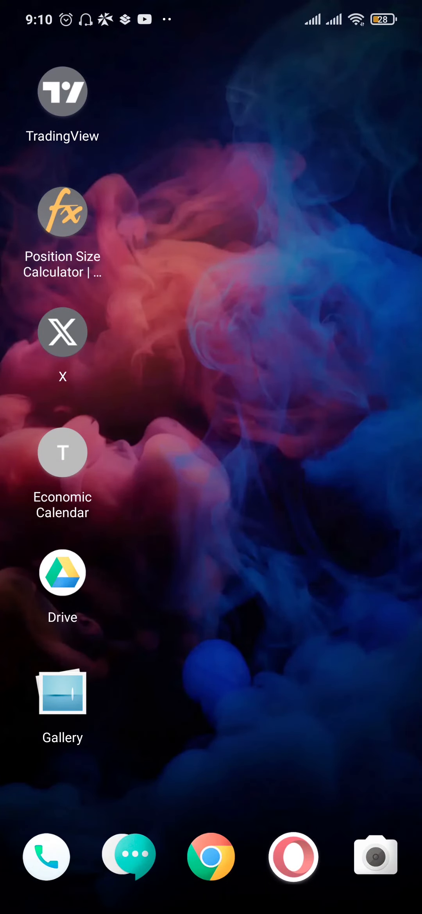
- Wake the phone and swipe up to show the full alphabetical app drawer
{"action": "key", "text": "power"}
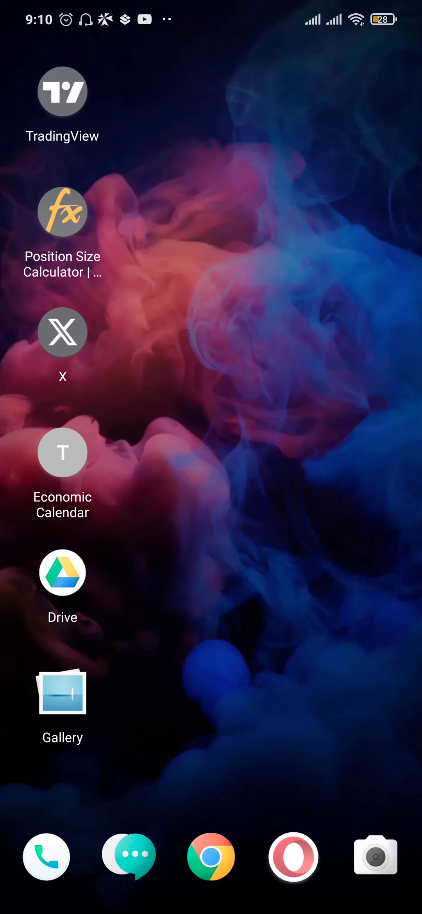
{"action": "scroll", "scroll_direction": "up", "scroll_amount": 3}
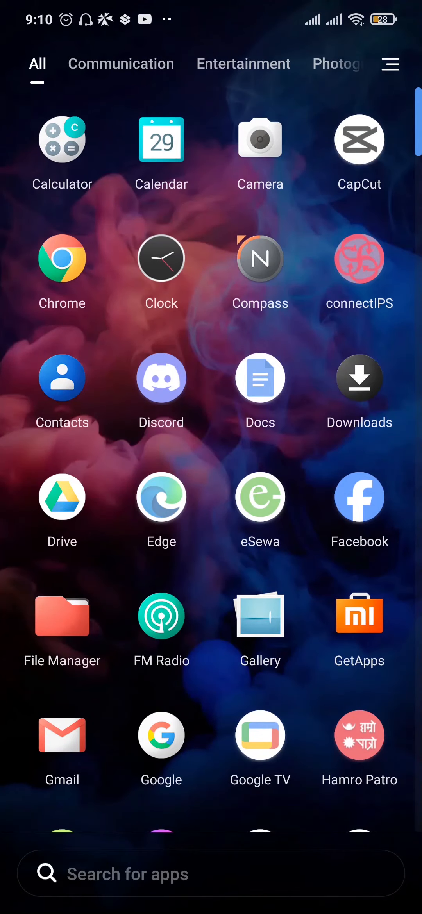